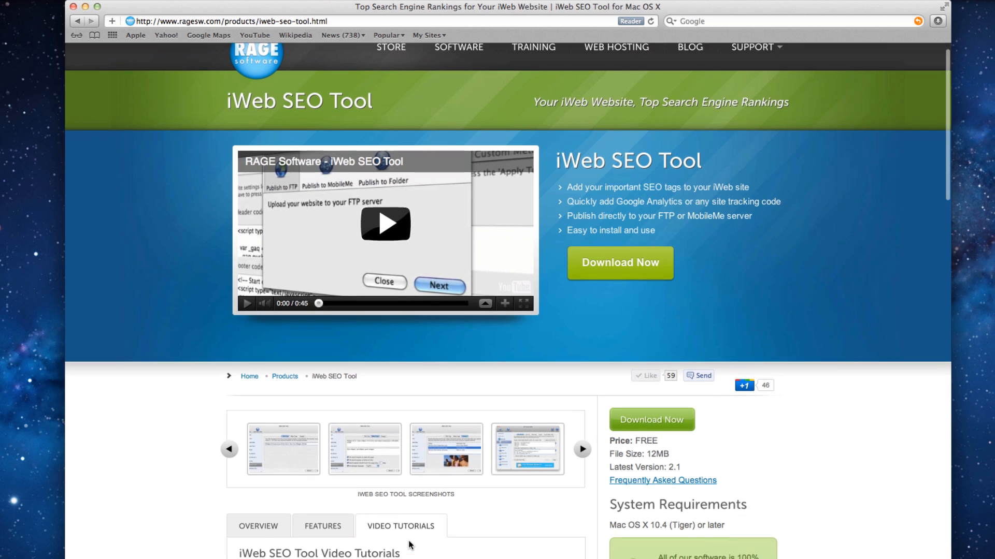
Select the top-level Jeremy's Golf Shop site to show its Site Publishing Settings.
{"action": "scroll", "scroll_direction": "down", "scroll_amount": 3}
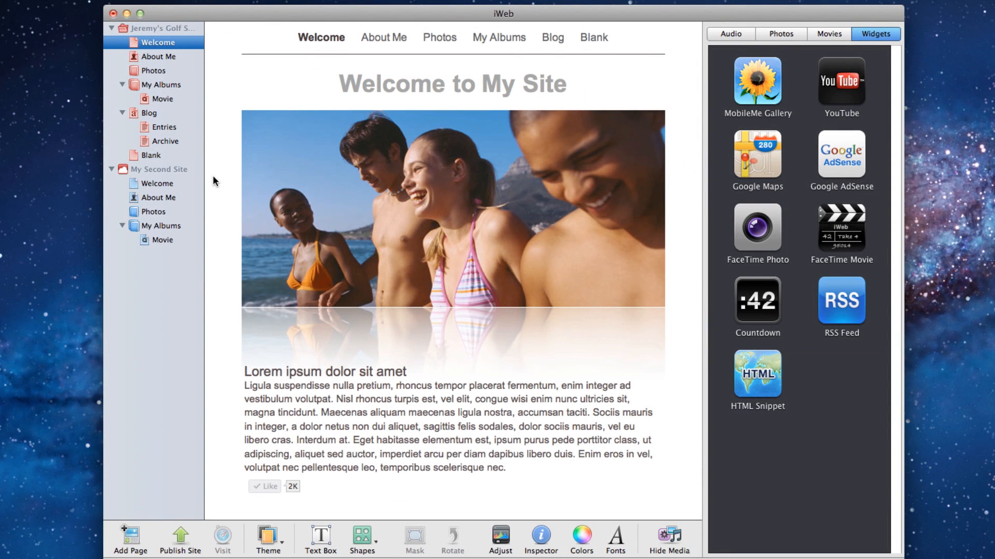
{"action": "mouse_move", "coordinate": [192, 101]}
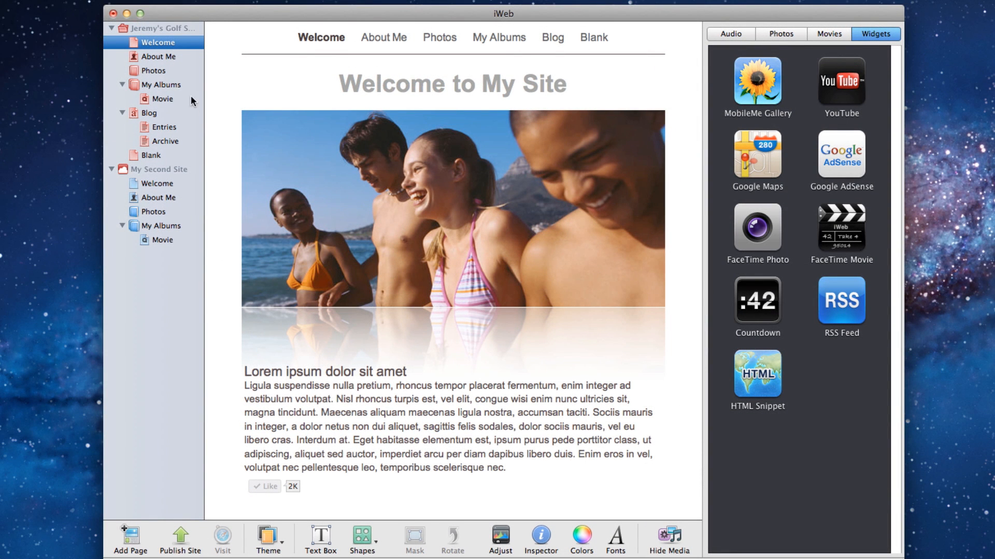
{"action": "left_click", "coordinate": [154, 27]}
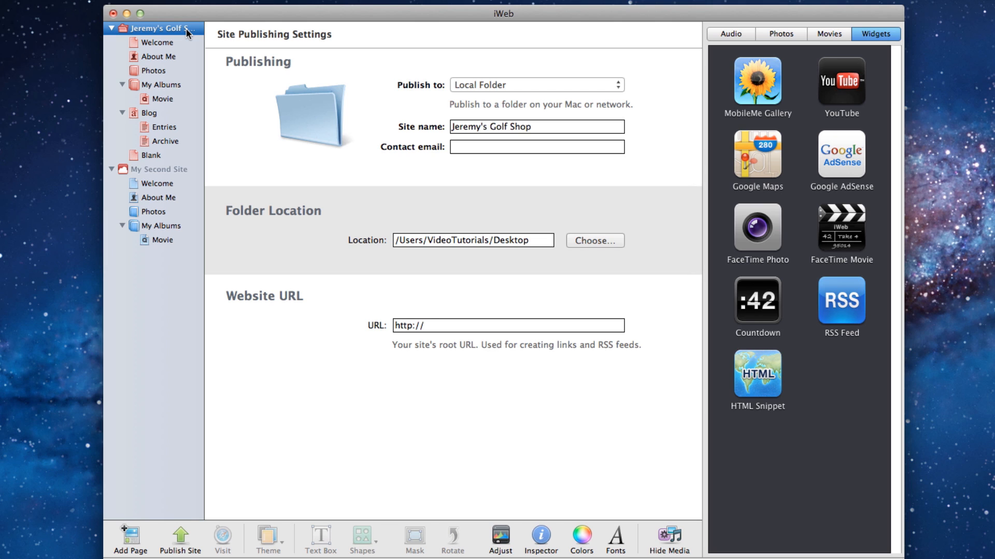
{"action": "left_click", "coordinate": [152, 29]}
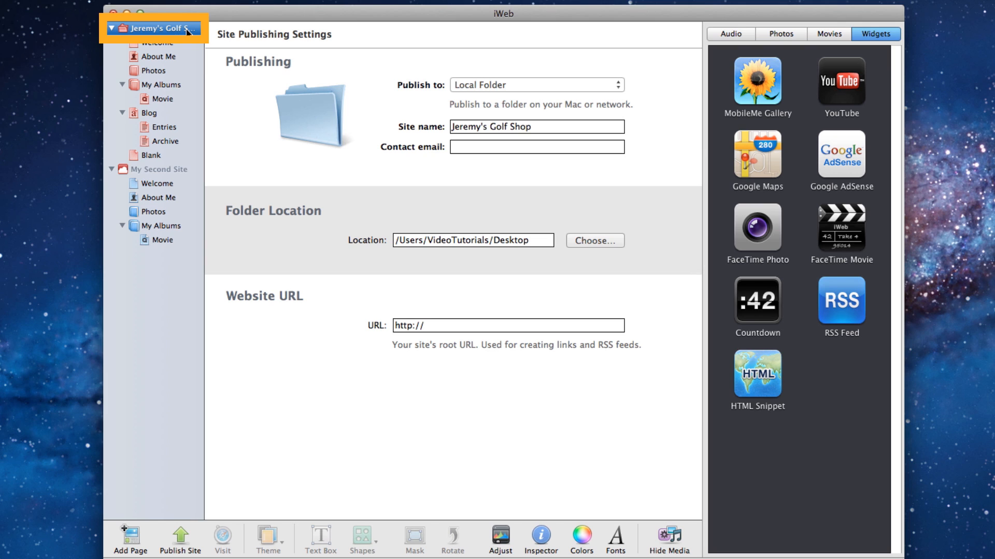
{"action": "left_click", "coordinate": [160, 169]}
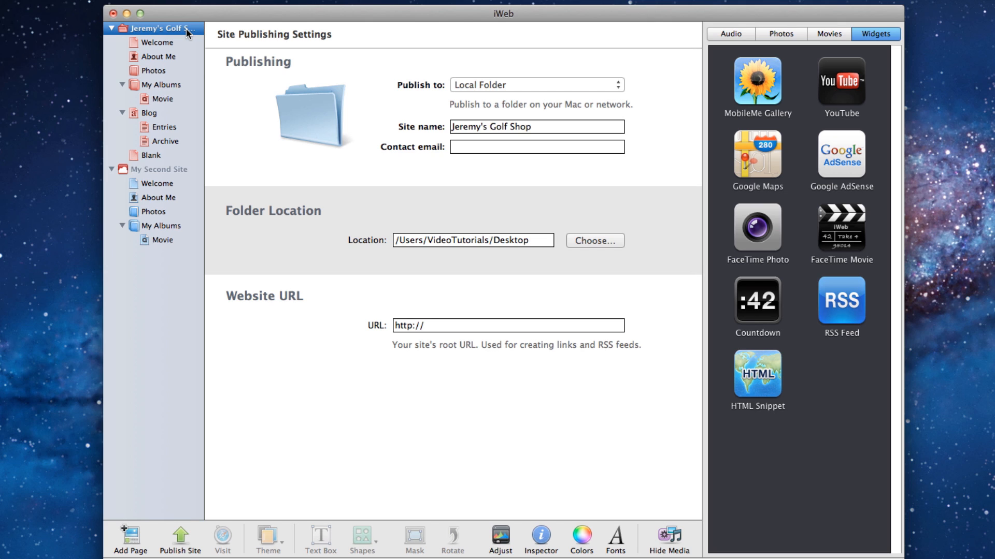
{"action": "left_click", "coordinate": [535, 84]}
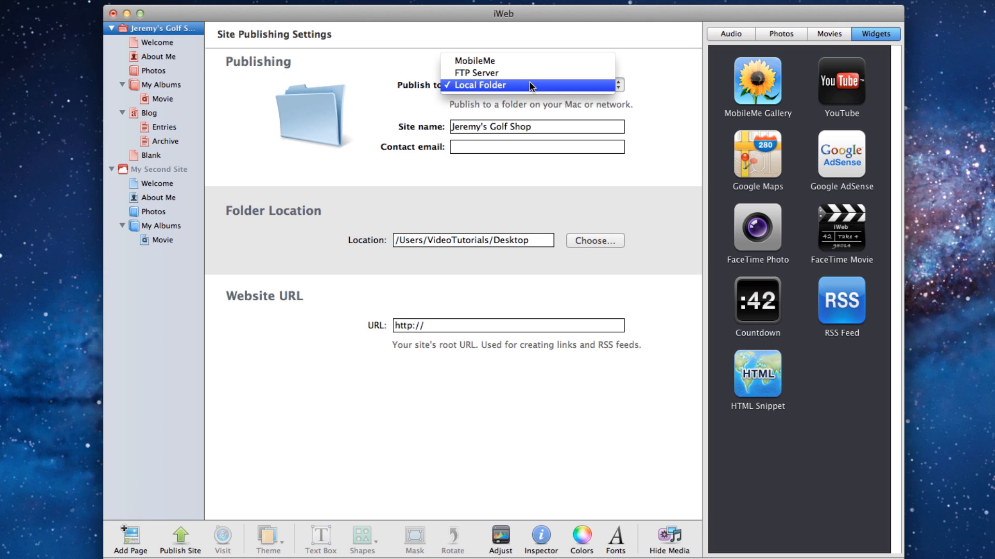
{"action": "left_click", "coordinate": [481, 85]}
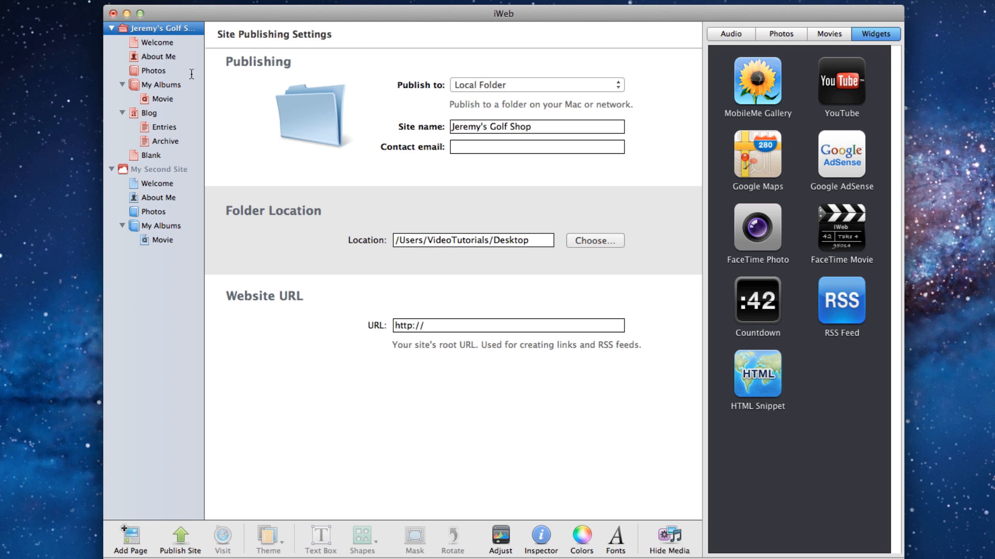
{"action": "left_click", "coordinate": [63, 3]}
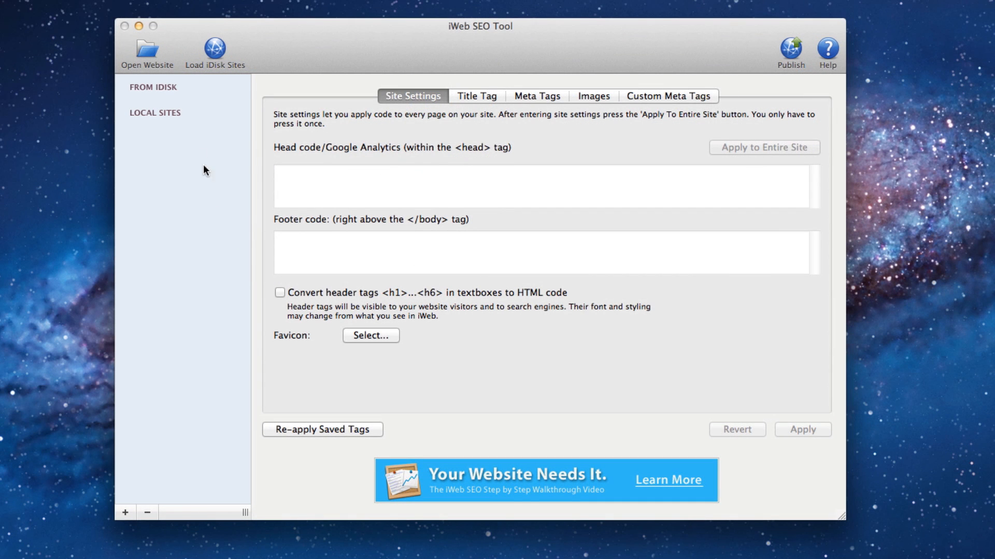
Load the Jeremys_Golf_Shop folder from VideoTutorials via Open Website so its pages list under local sites.
{"action": "left_click", "coordinate": [146, 49]}
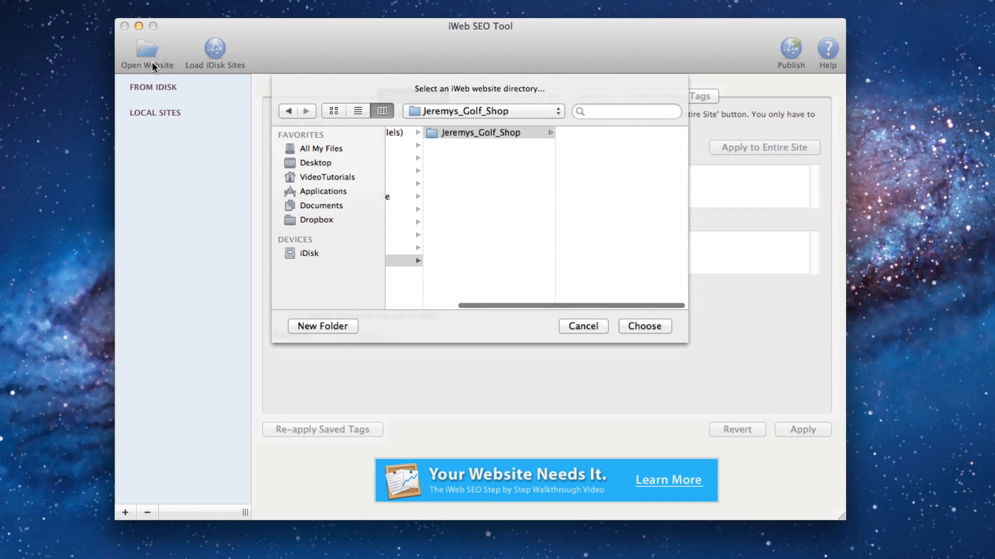
{"action": "left_click", "coordinate": [482, 171]}
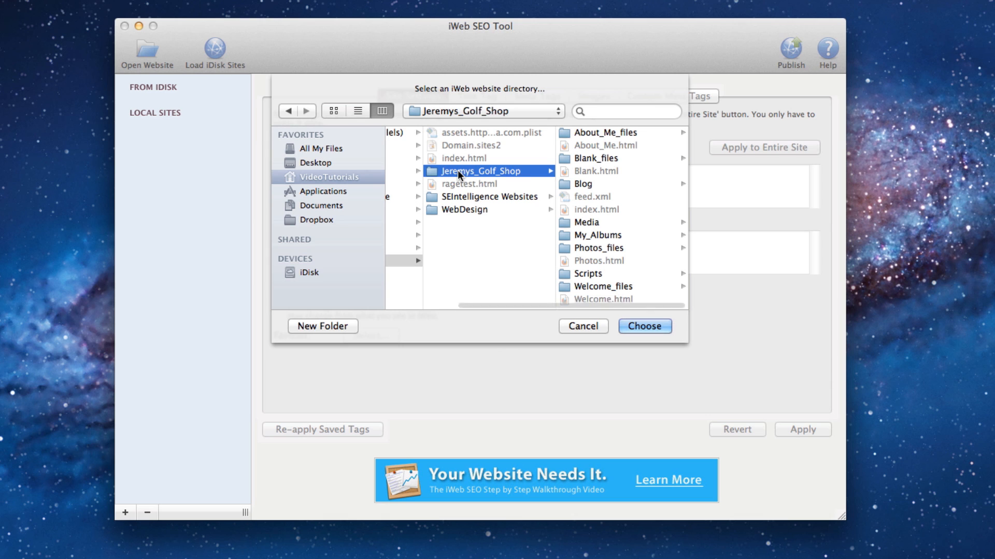
{"action": "left_click", "coordinate": [643, 327]}
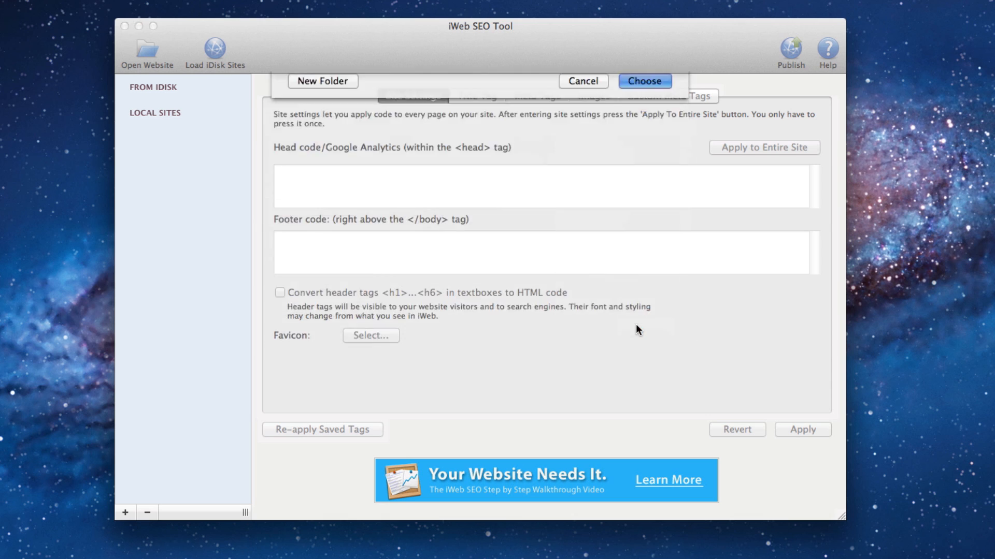
{"action": "left_click", "coordinate": [643, 80]}
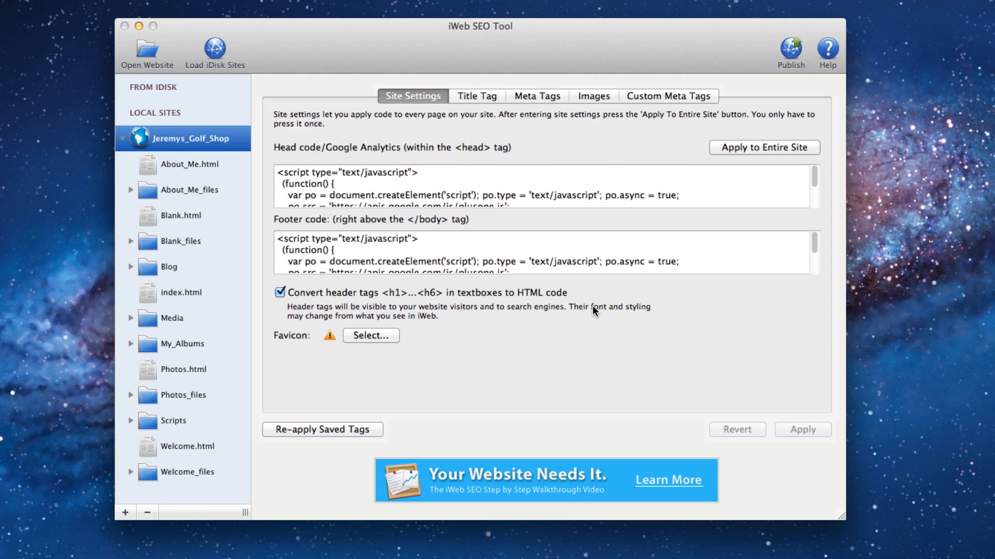
{"action": "left_click", "coordinate": [146, 52]}
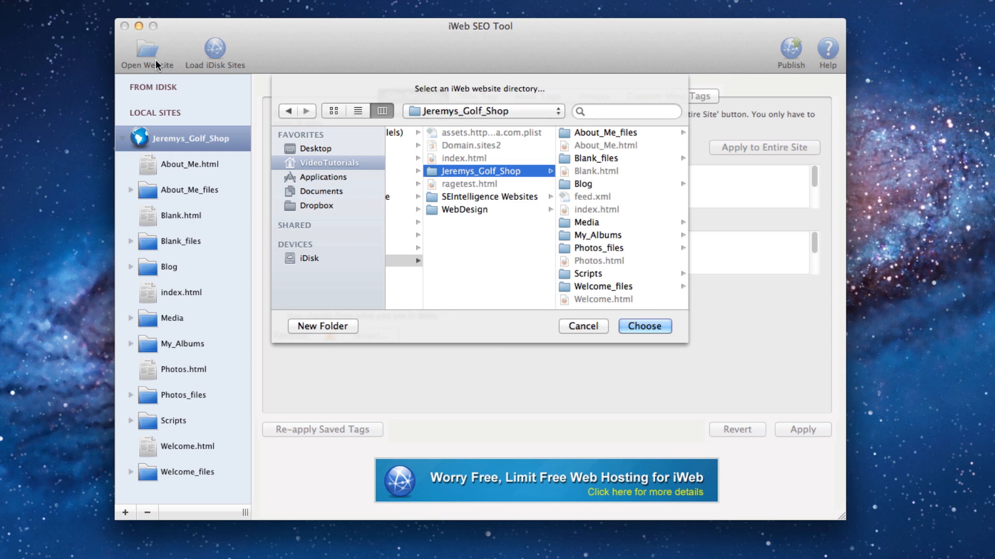
{"action": "left_click", "coordinate": [469, 158]}
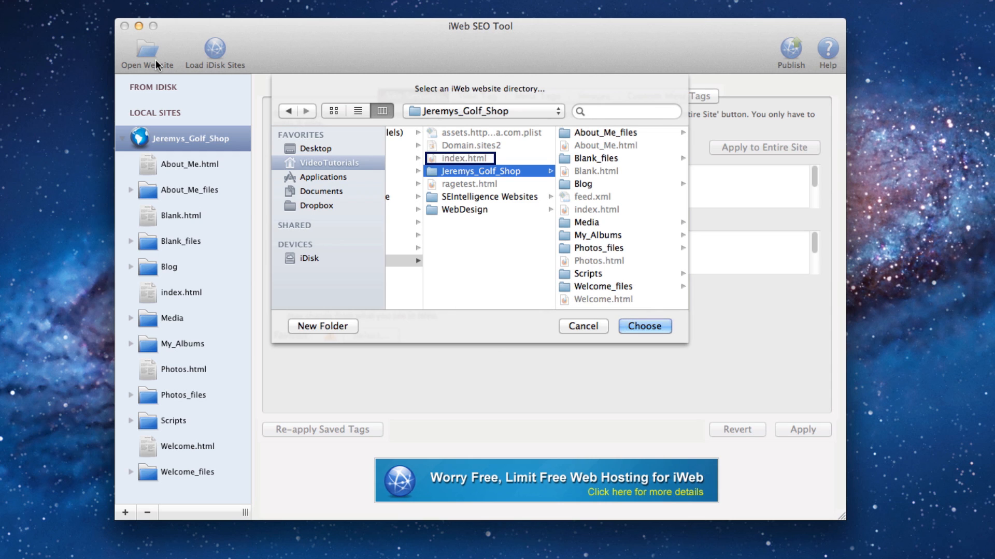
{"action": "left_click", "coordinate": [469, 145]}
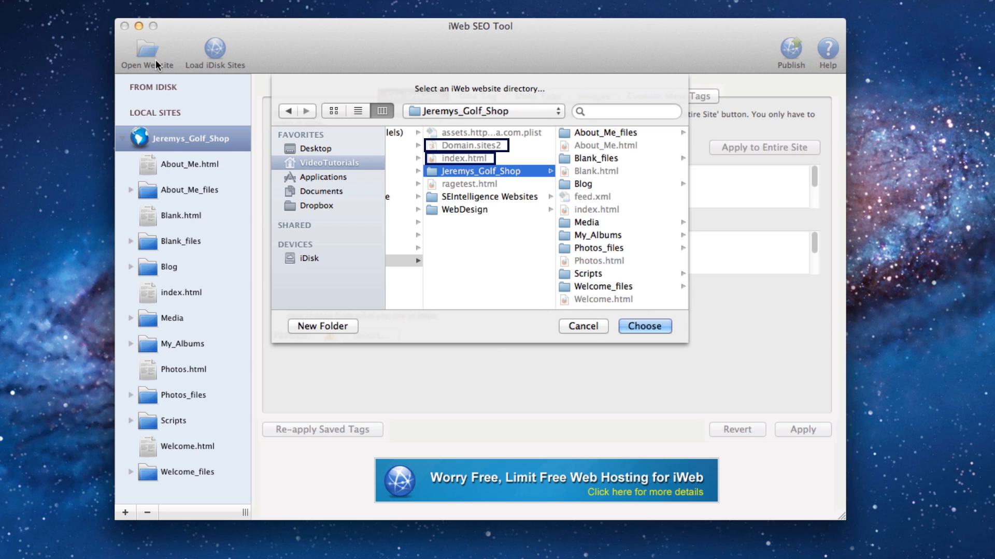